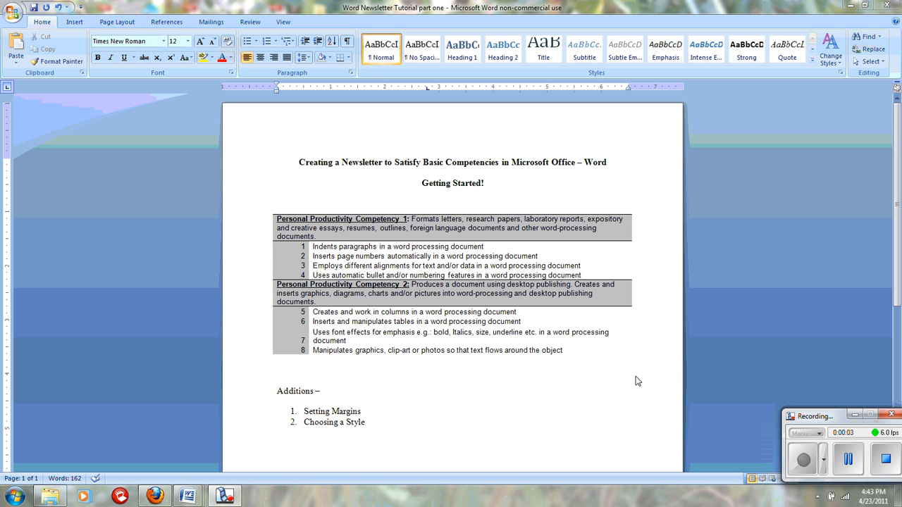
pyautogui.moveTo(517, 185)
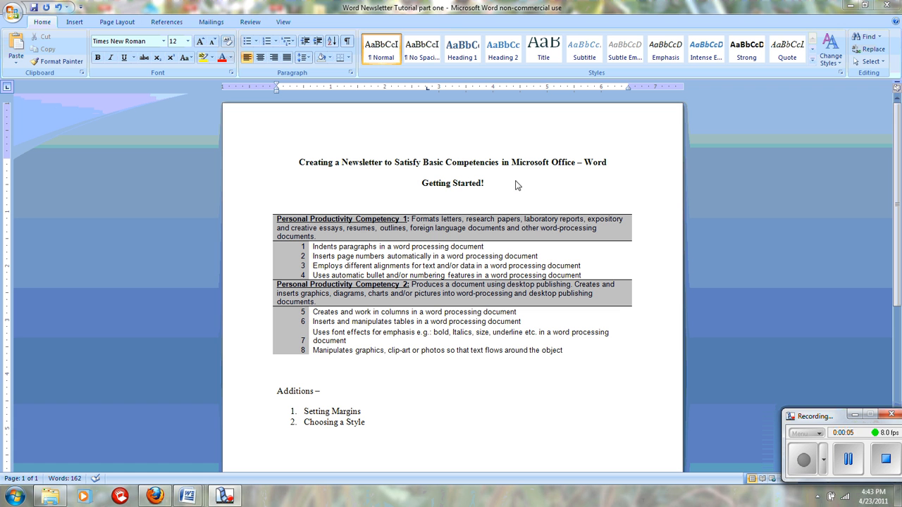
pyautogui.moveTo(507, 182)
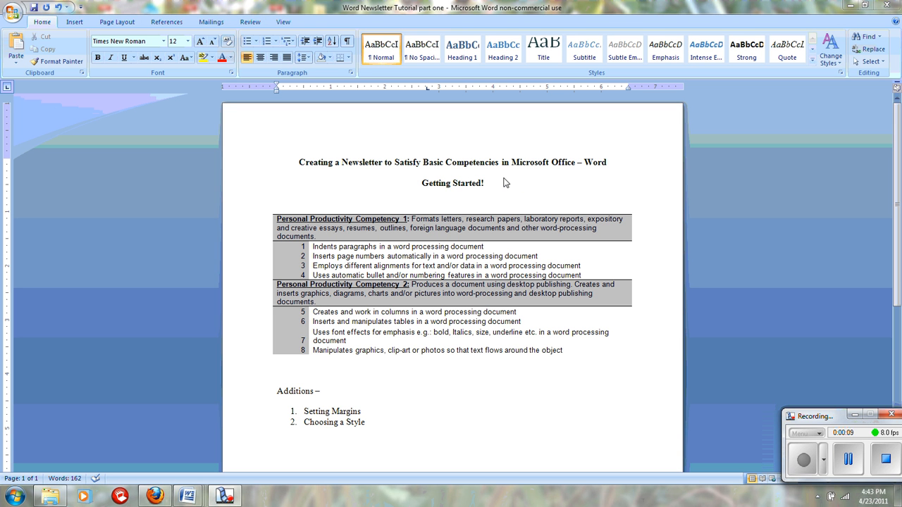
pyautogui.moveTo(520, 186)
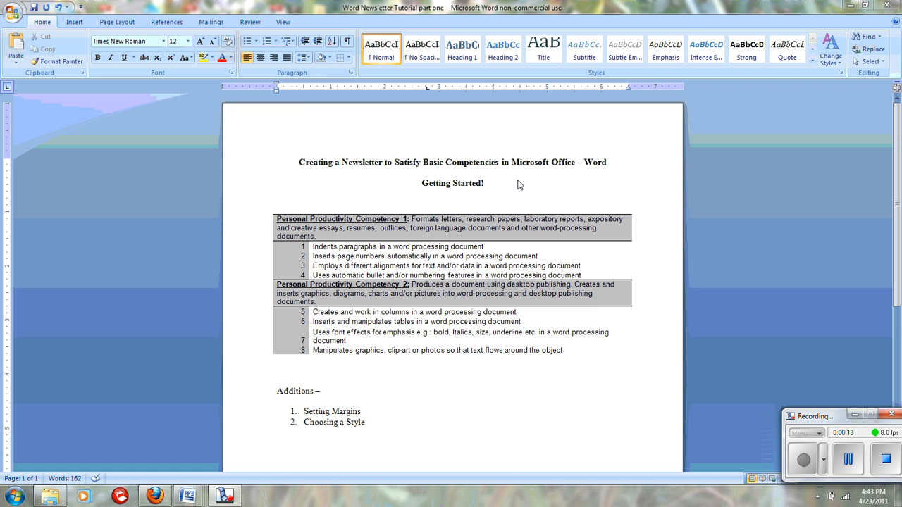
pyautogui.moveTo(448, 240)
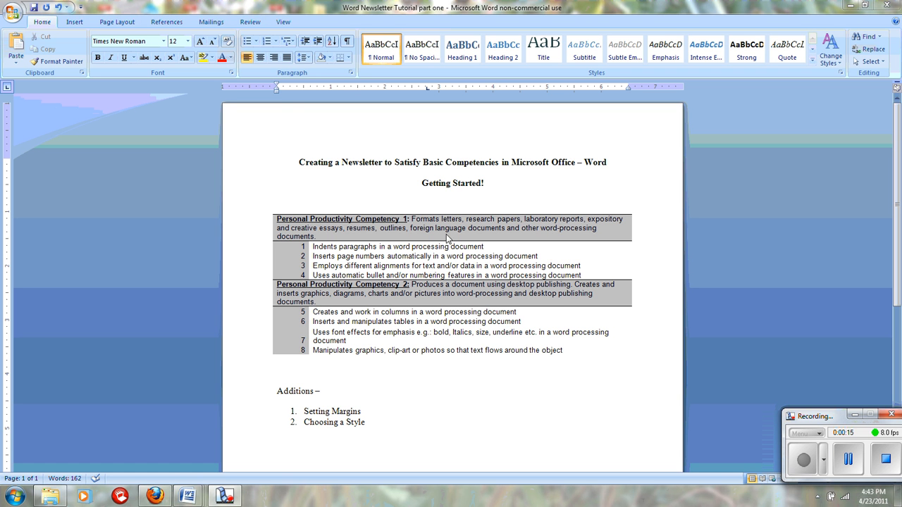
pyautogui.moveTo(362, 231)
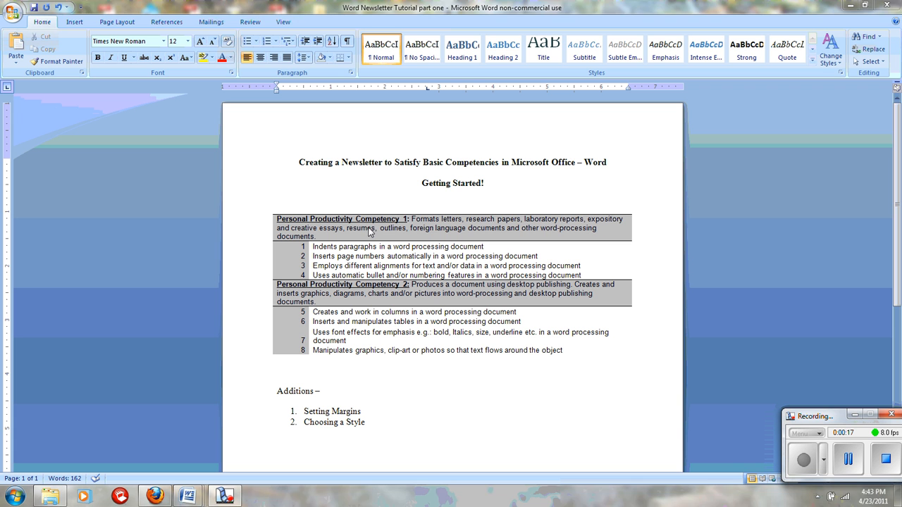
pyautogui.moveTo(431, 236)
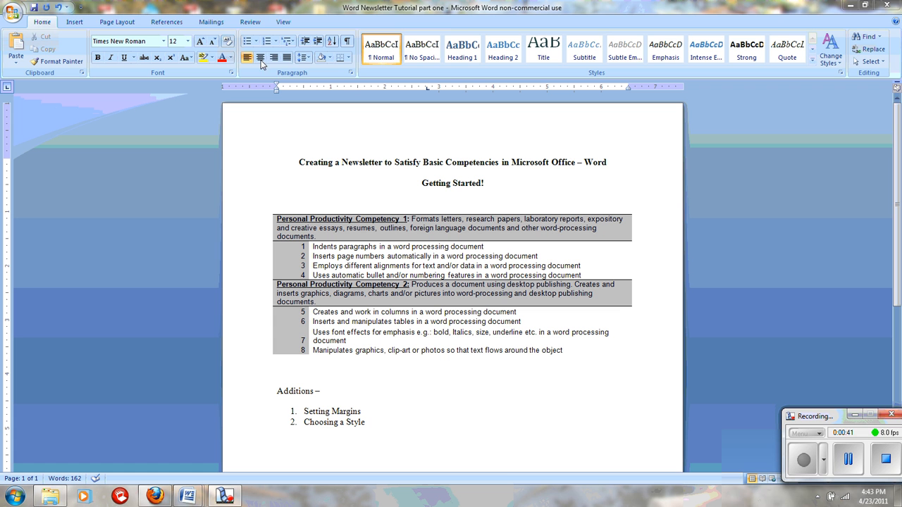
pyautogui.moveTo(313, 154)
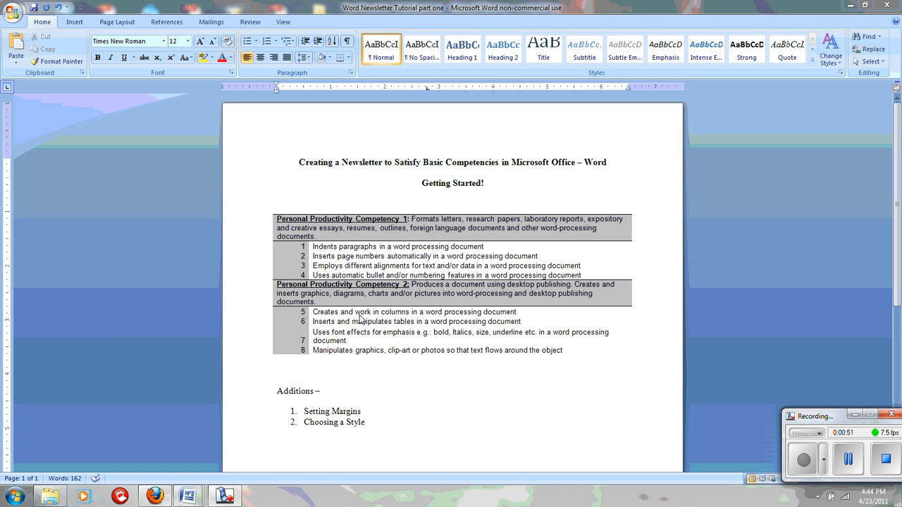
pyautogui.moveTo(490, 293)
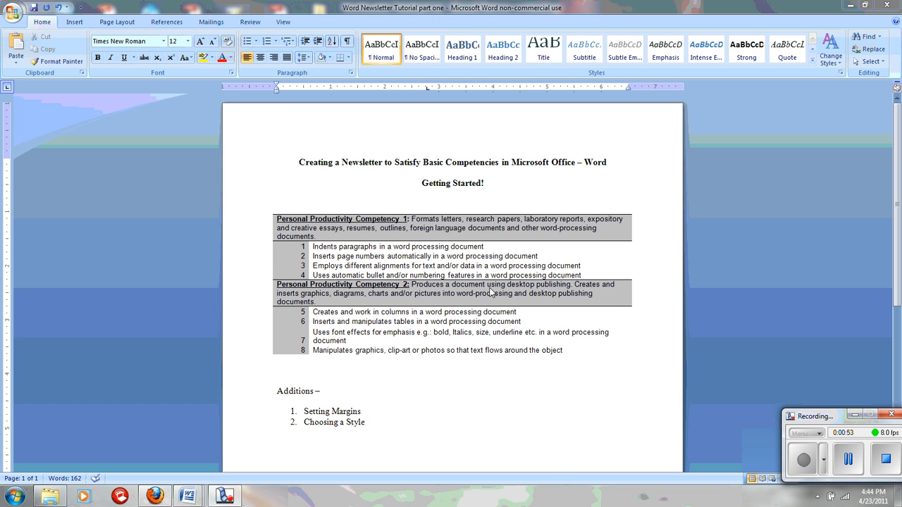
pyautogui.moveTo(470, 301)
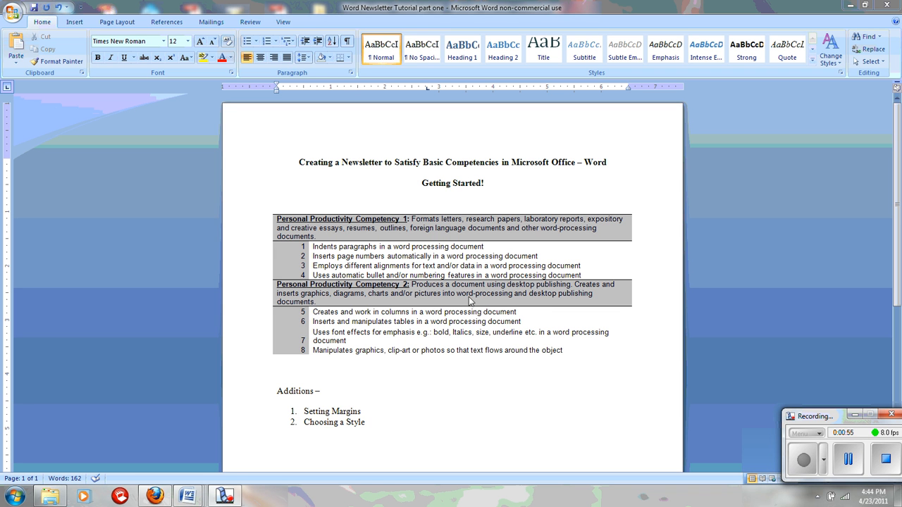
pyautogui.moveTo(347, 292)
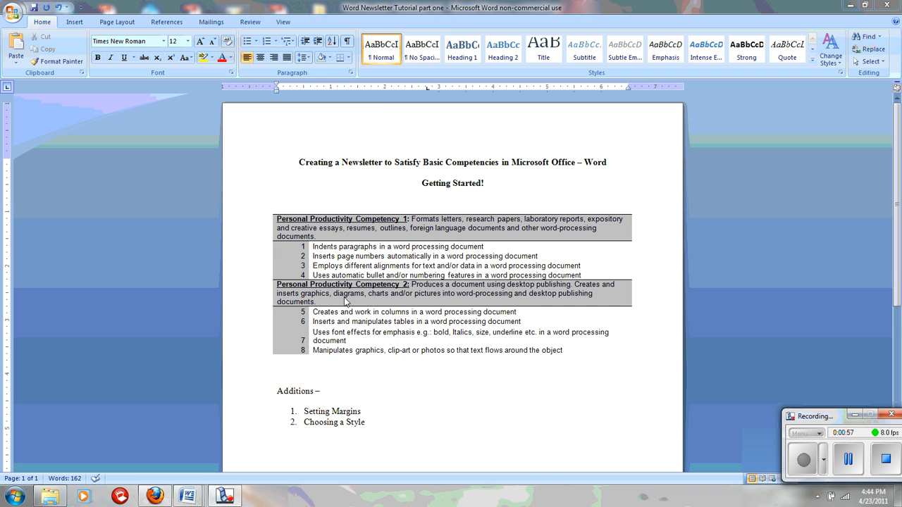
pyautogui.moveTo(317, 321)
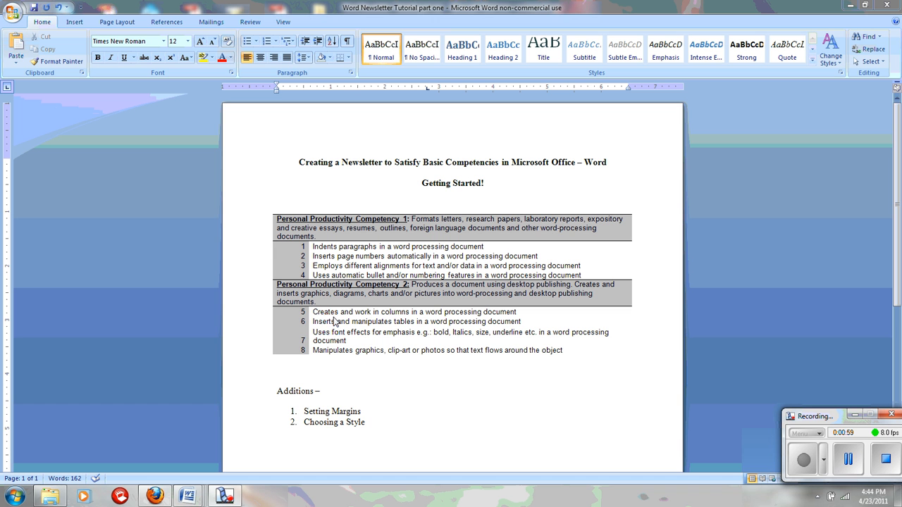
pyautogui.moveTo(403, 320)
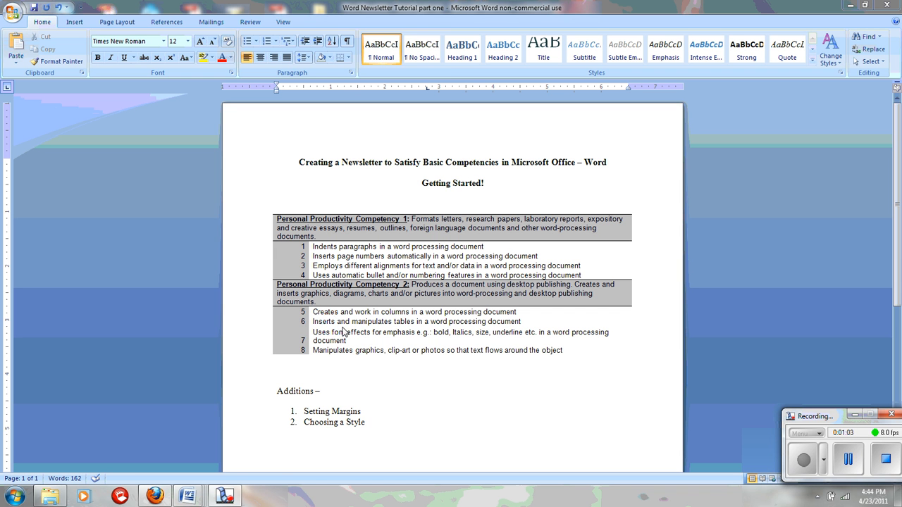
pyautogui.moveTo(383, 324)
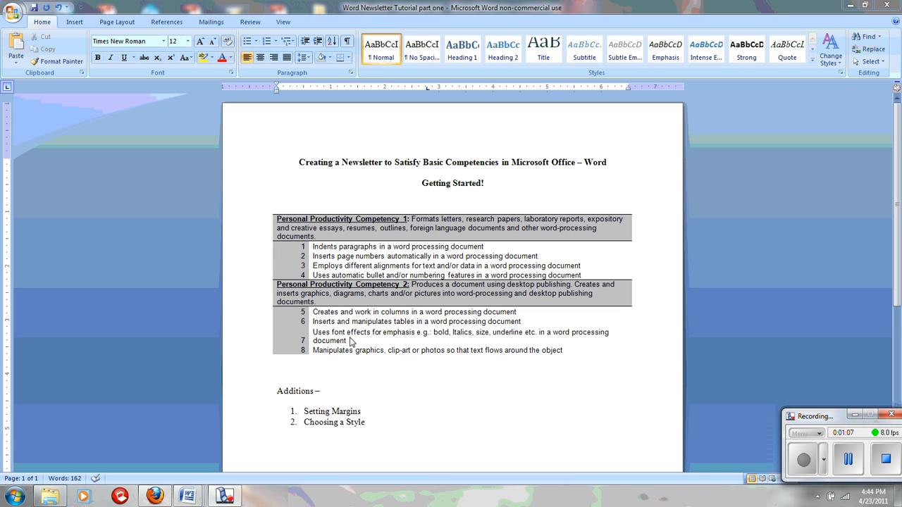
pyautogui.moveTo(423, 347)
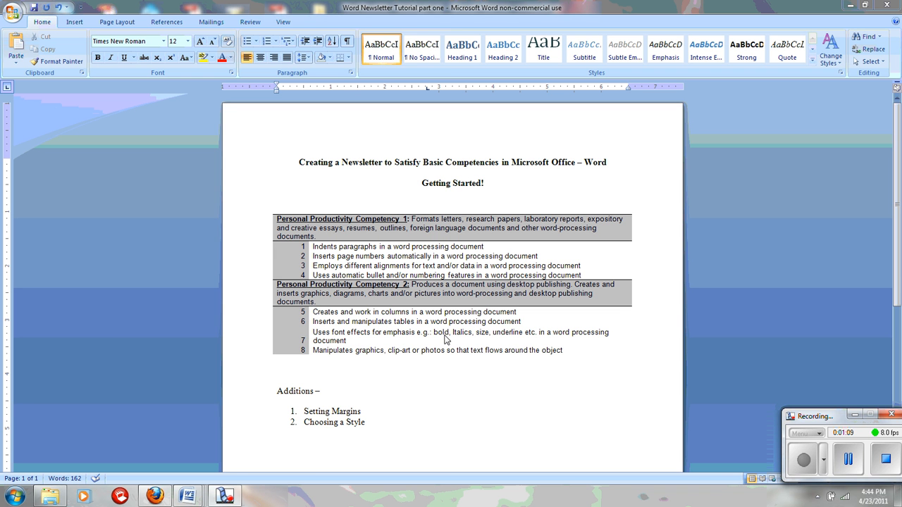
pyautogui.moveTo(494, 337)
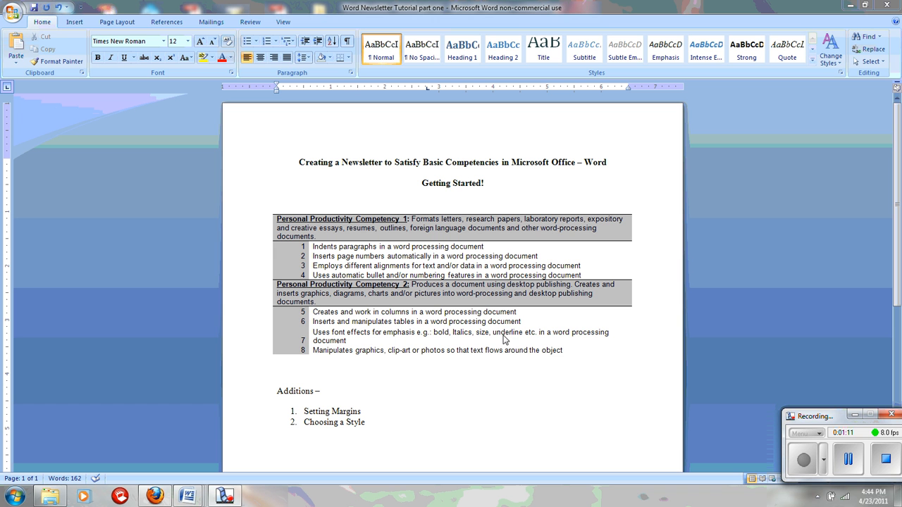
pyautogui.moveTo(359, 364)
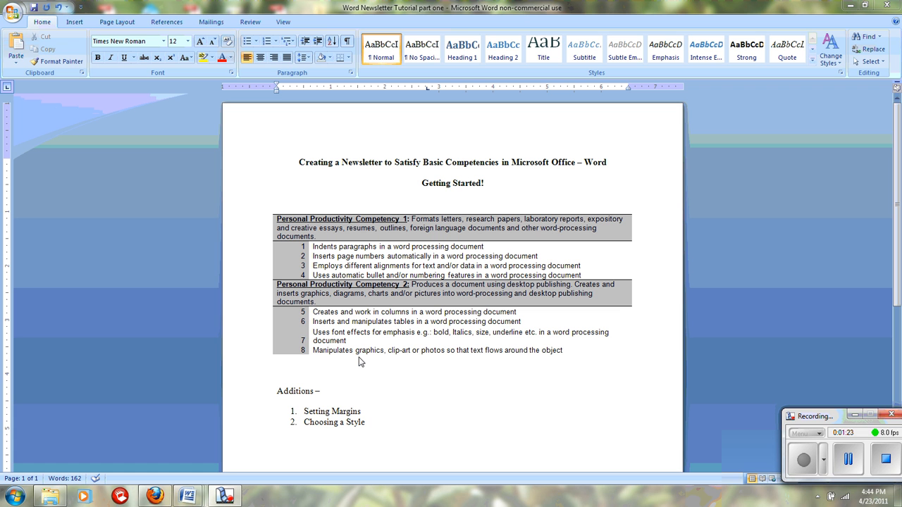
pyautogui.moveTo(361, 374)
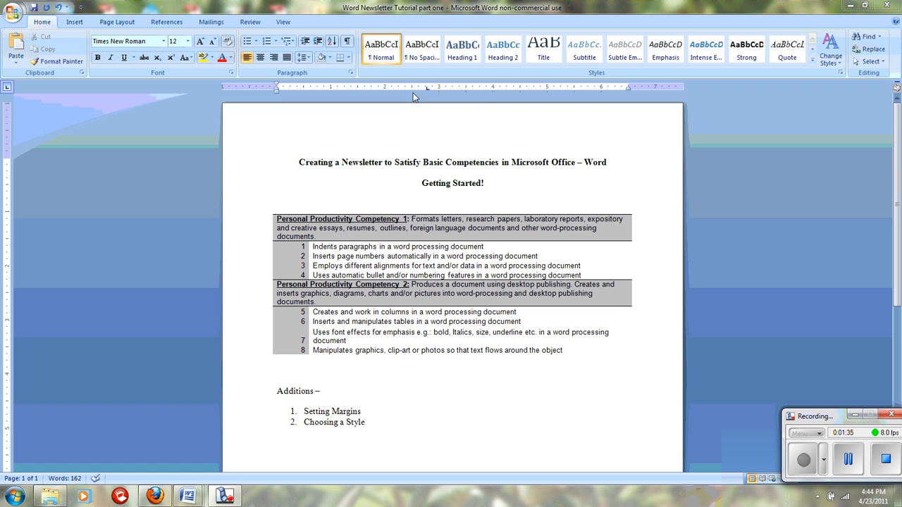
pyautogui.moveTo(471, 104)
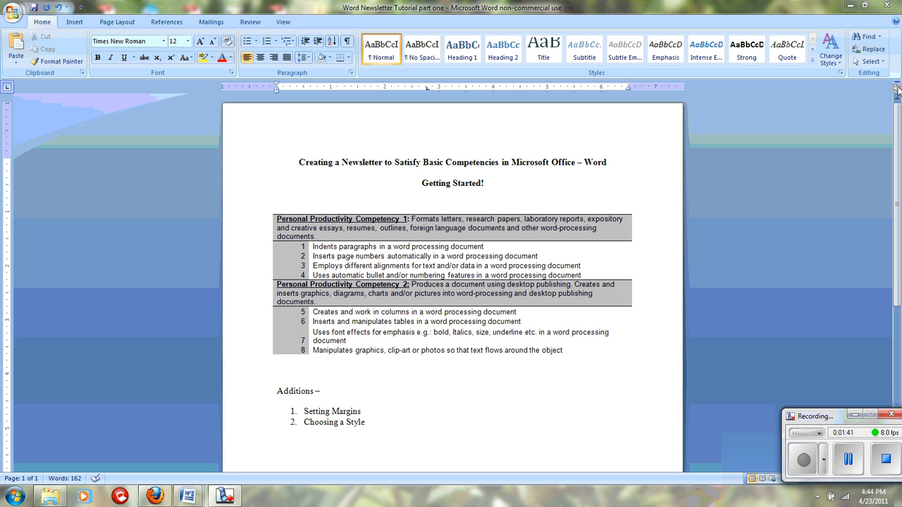
pyautogui.moveTo(896, 88)
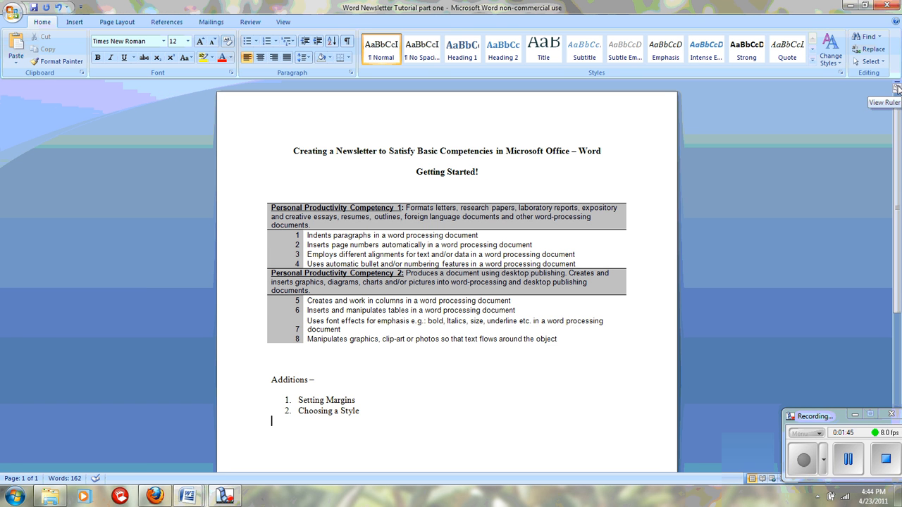
# - Create a new blank document from the Office Button for the newsletter
pyautogui.click(896, 88)
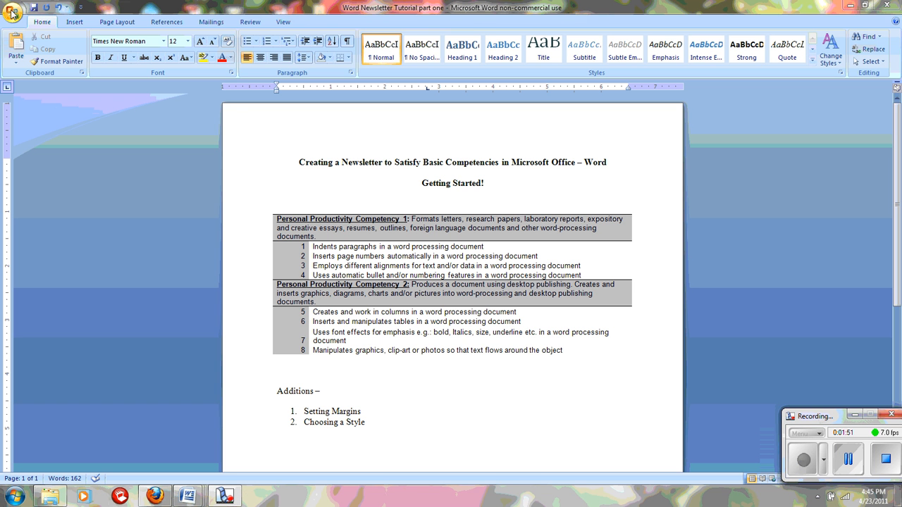
pyautogui.click(12, 13)
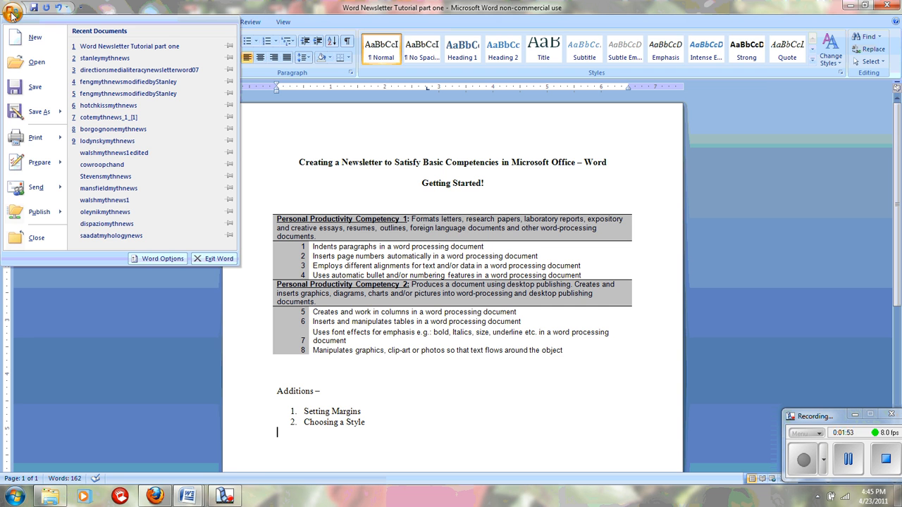
pyautogui.click(33, 36)
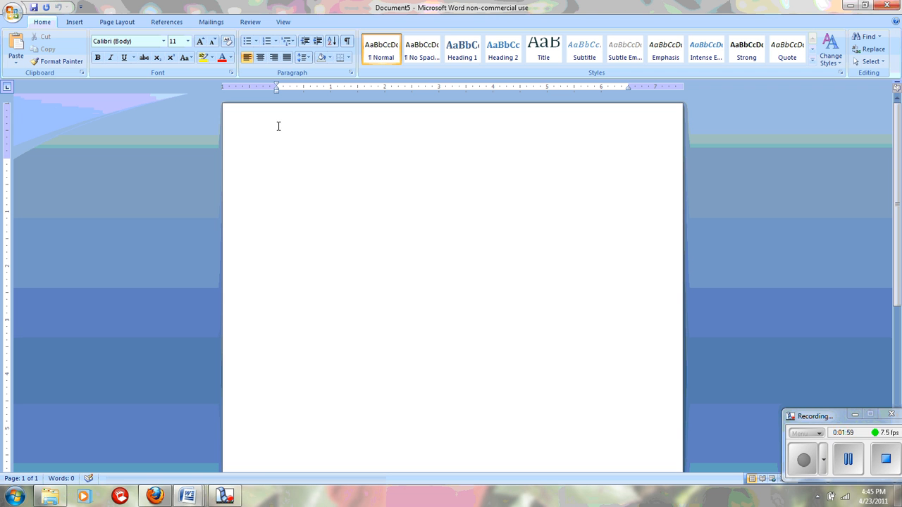
pyautogui.moveTo(319, 229)
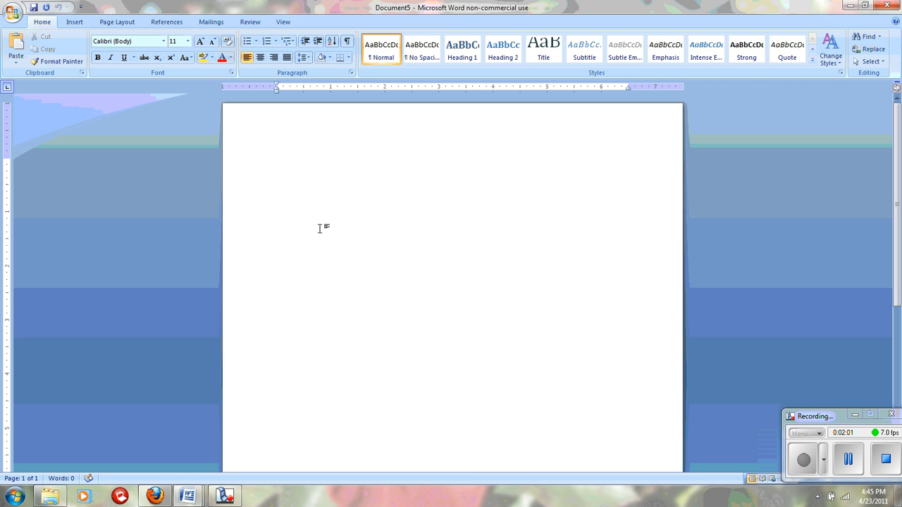
pyautogui.moveTo(288, 156)
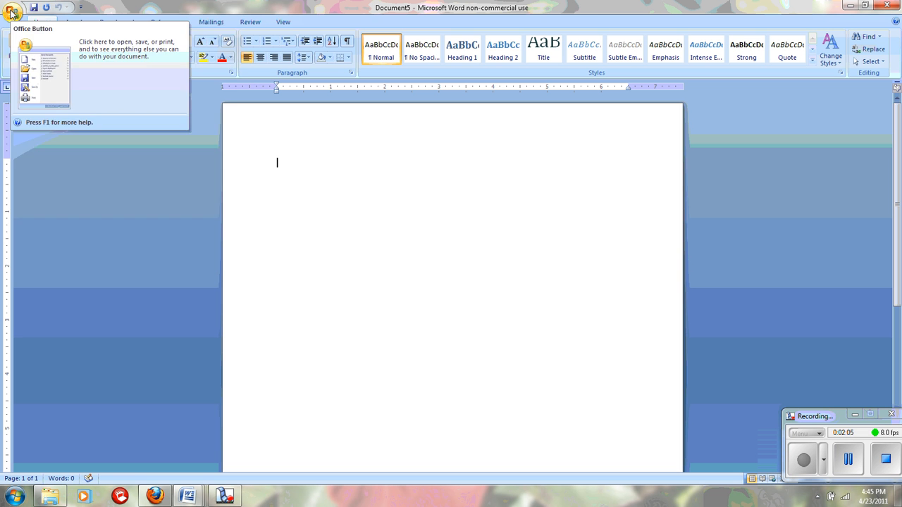
# - In Save As, enter the file name stanleymythnews in the Microsoft Word Video Tutorial folder
pyautogui.click(13, 10)
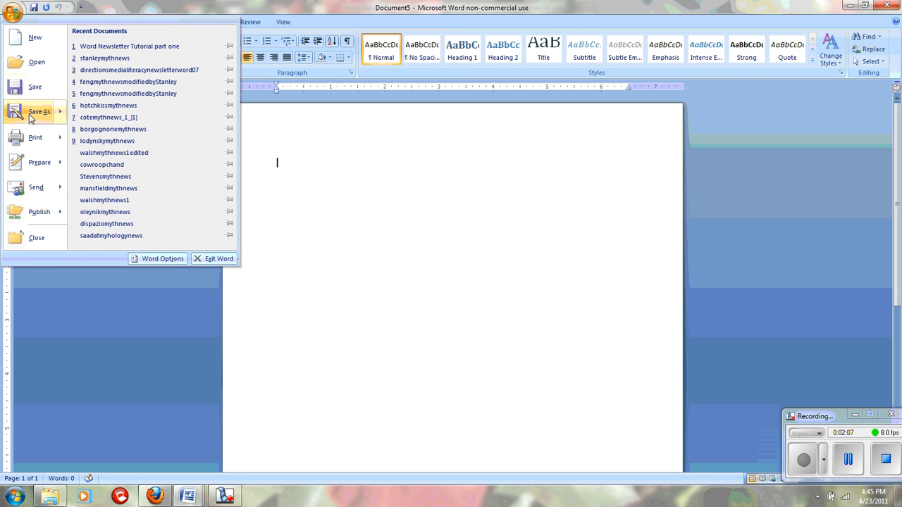
pyautogui.click(40, 112)
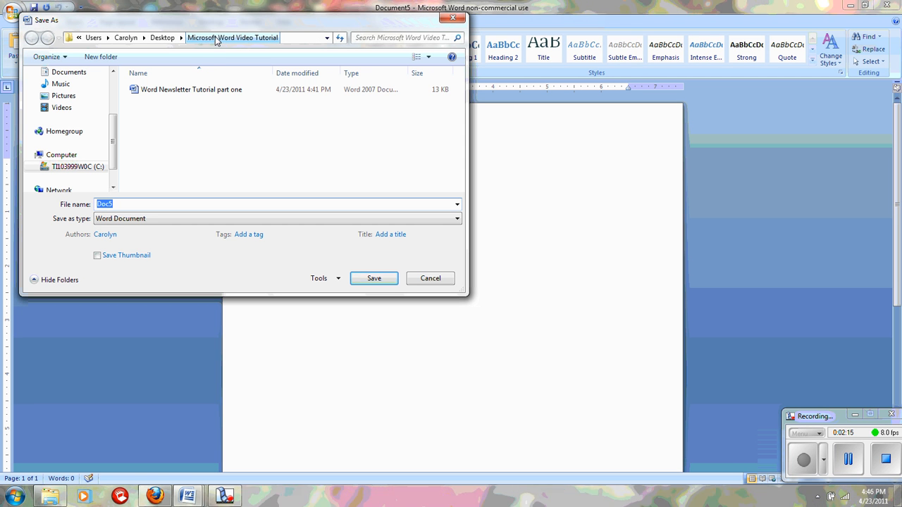
pyautogui.moveTo(217, 73)
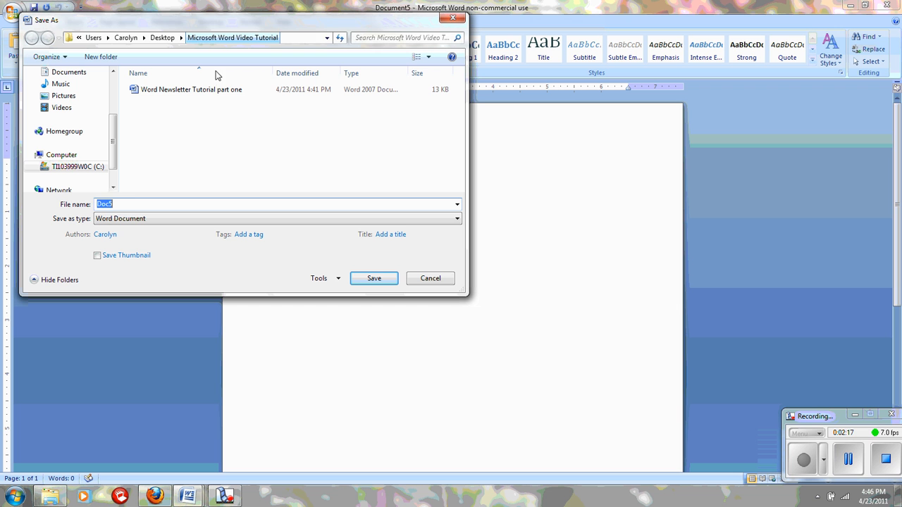
pyautogui.moveTo(76, 210)
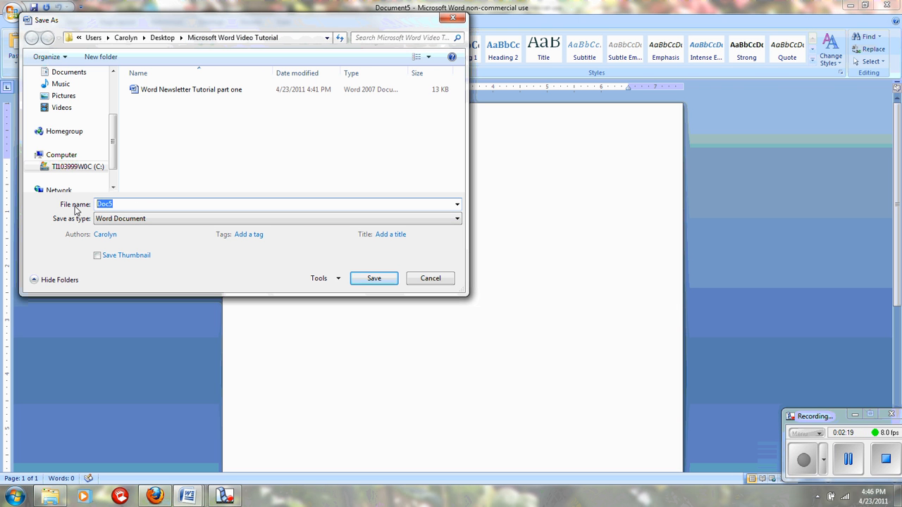
pyautogui.write('stanley')
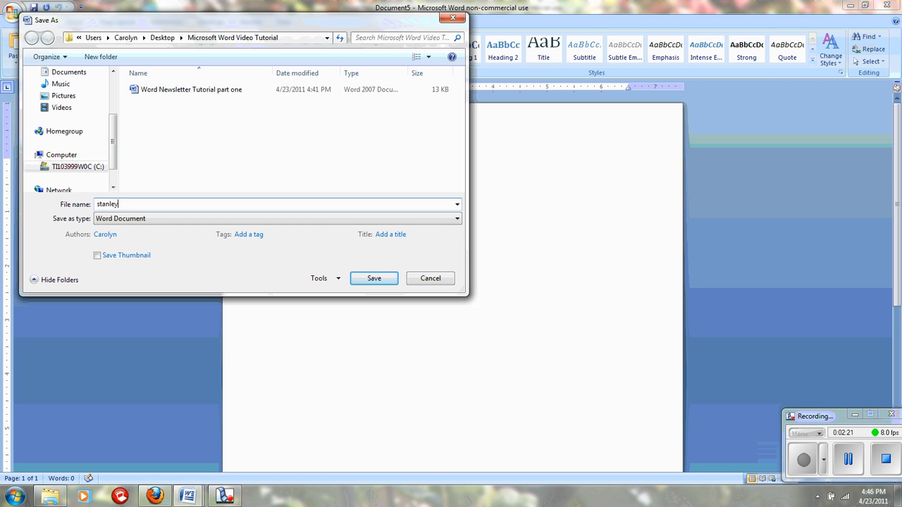
pyautogui.write('myth')
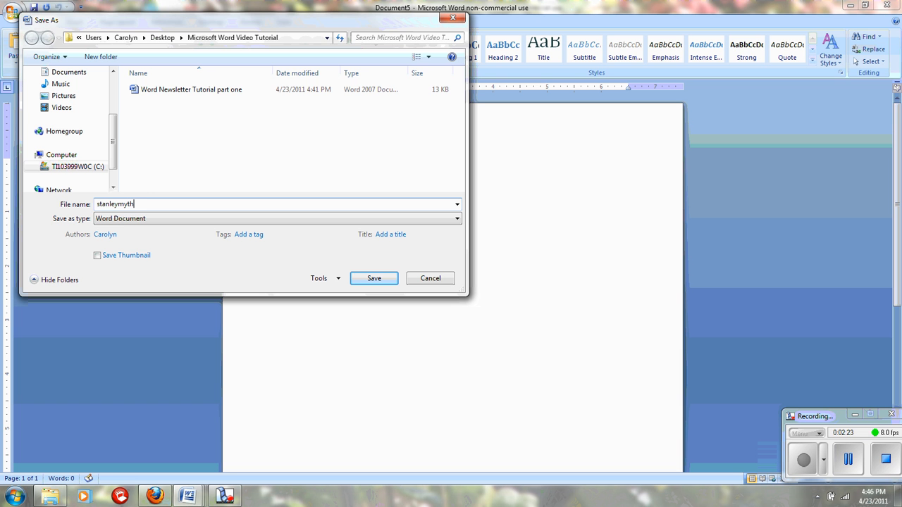
pyautogui.write('news')
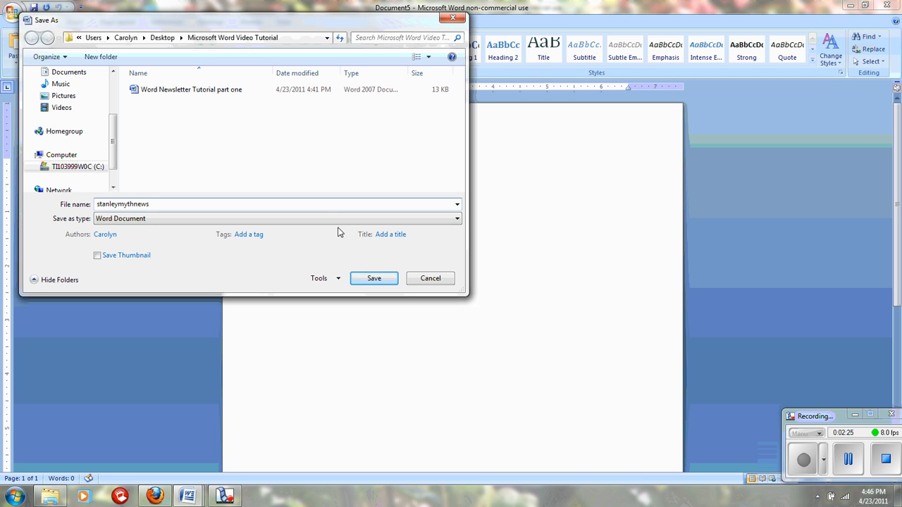
# - Save the document as stanleymythnews and apply the Narrow half-inch margin preset
pyautogui.click(373, 279)
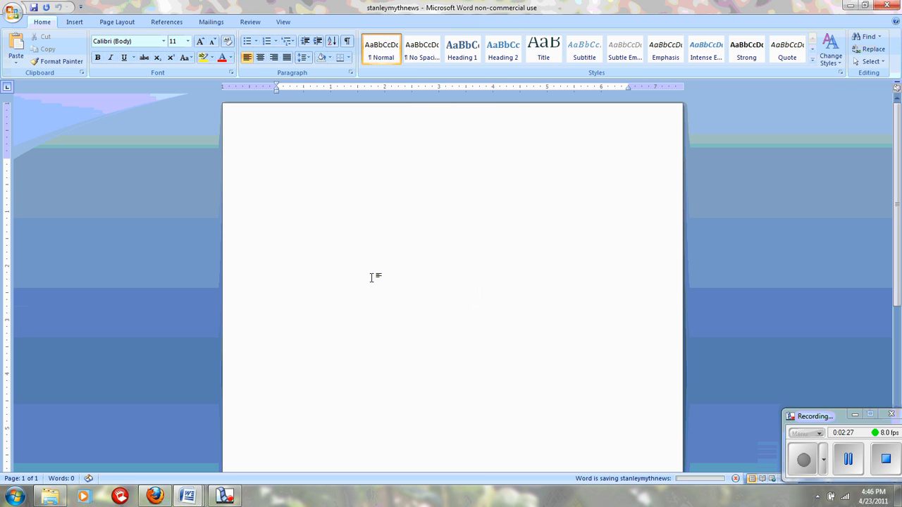
pyautogui.moveTo(425, 113)
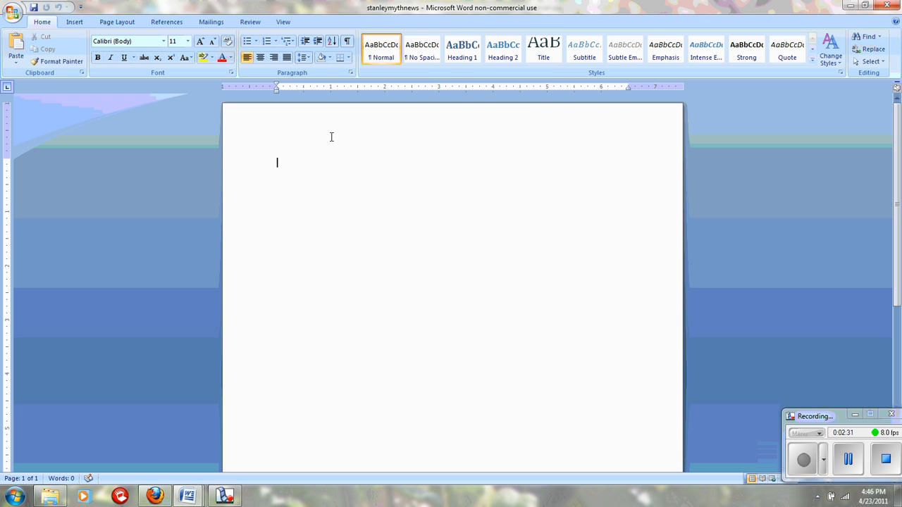
pyautogui.click(119, 17)
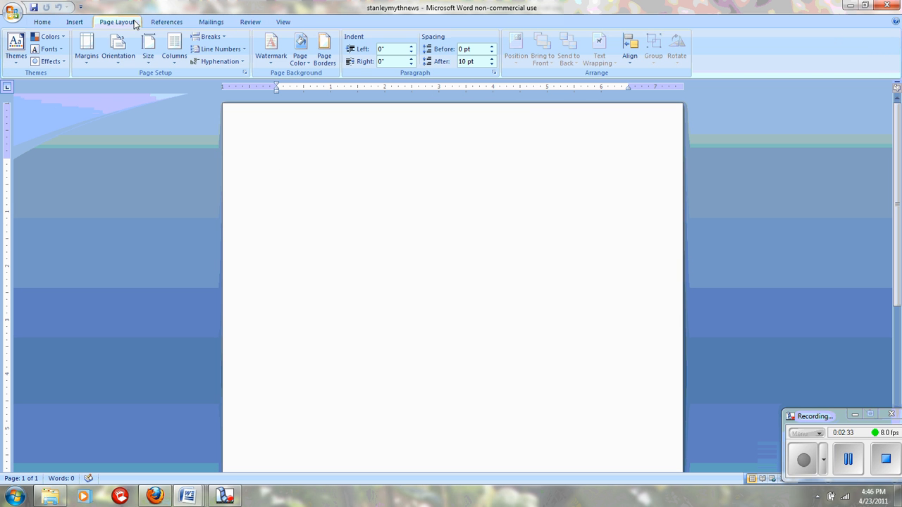
pyautogui.click(88, 44)
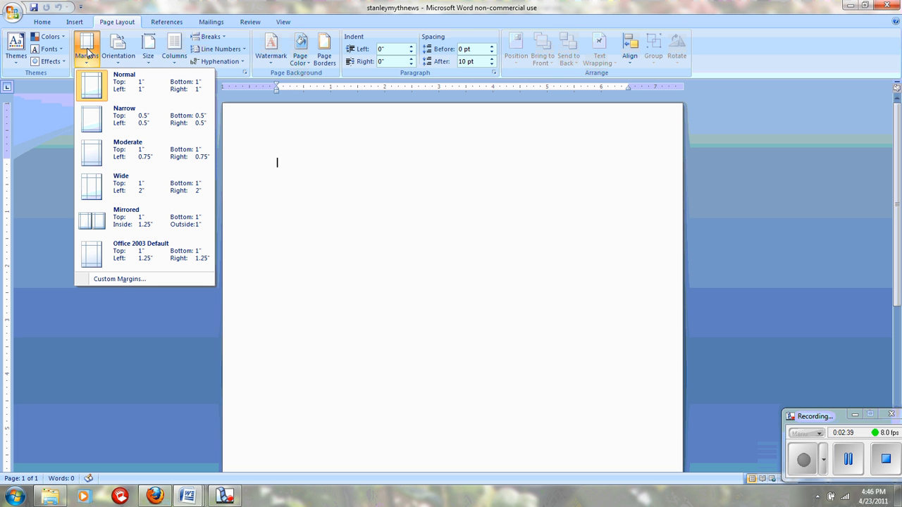
pyautogui.moveTo(102, 124)
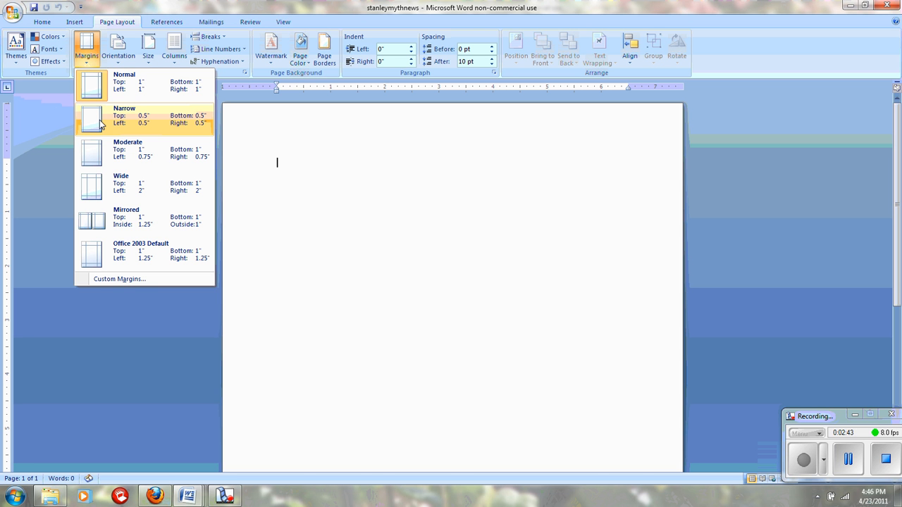
pyautogui.click(141, 119)
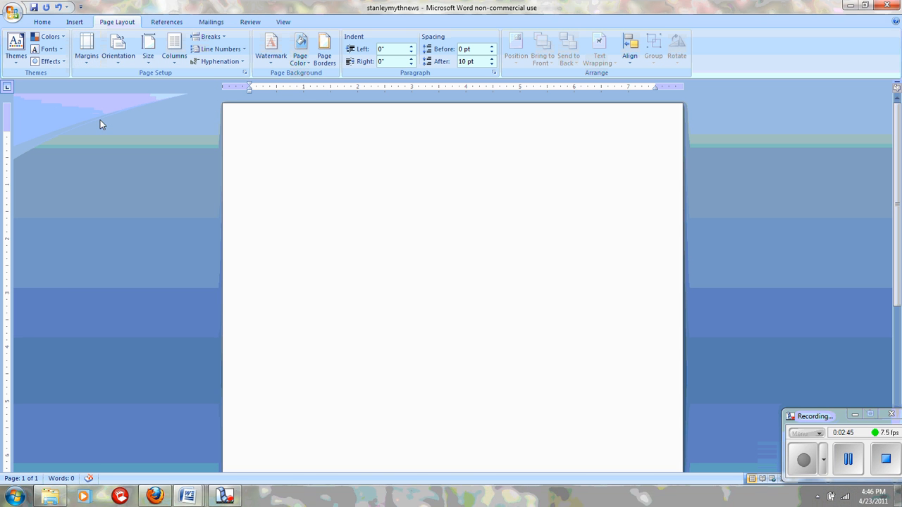
pyautogui.click(251, 136)
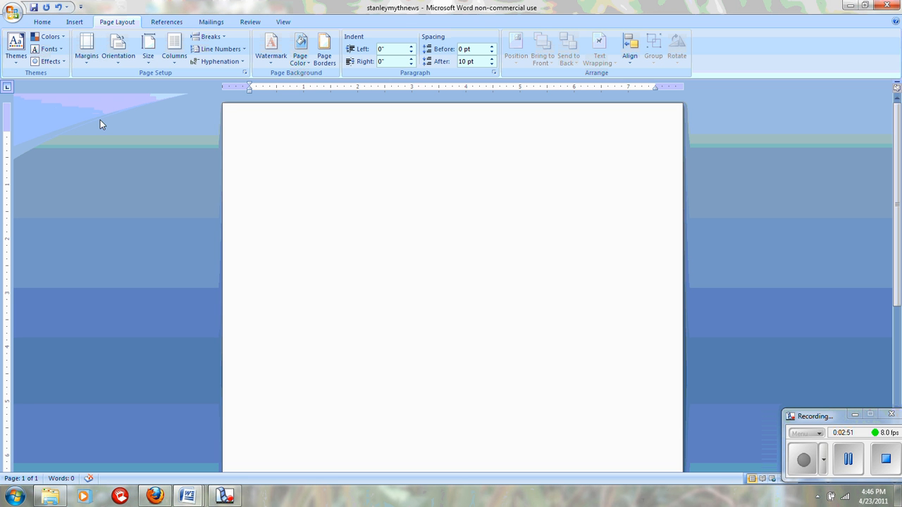
# - Insert a Plain Number 2 page number centered at the page bottom and close the footer
pyautogui.click(70, 21)
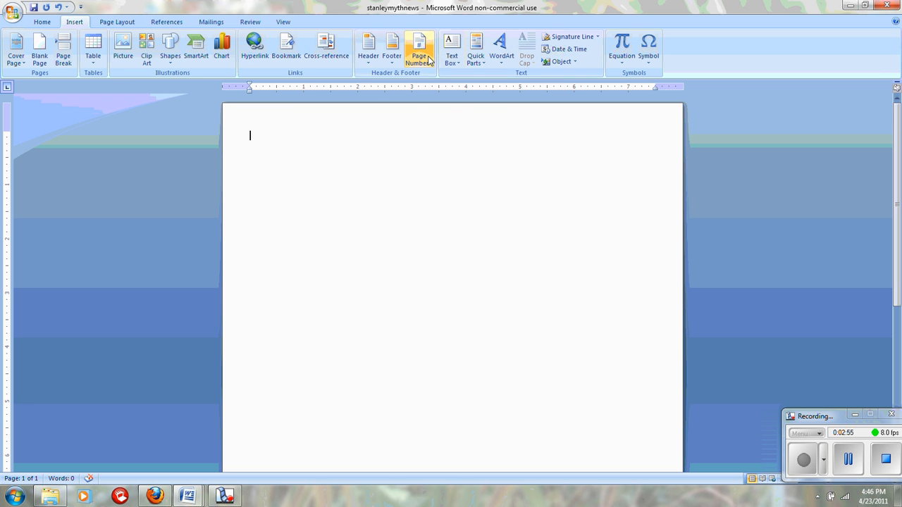
pyautogui.click(423, 45)
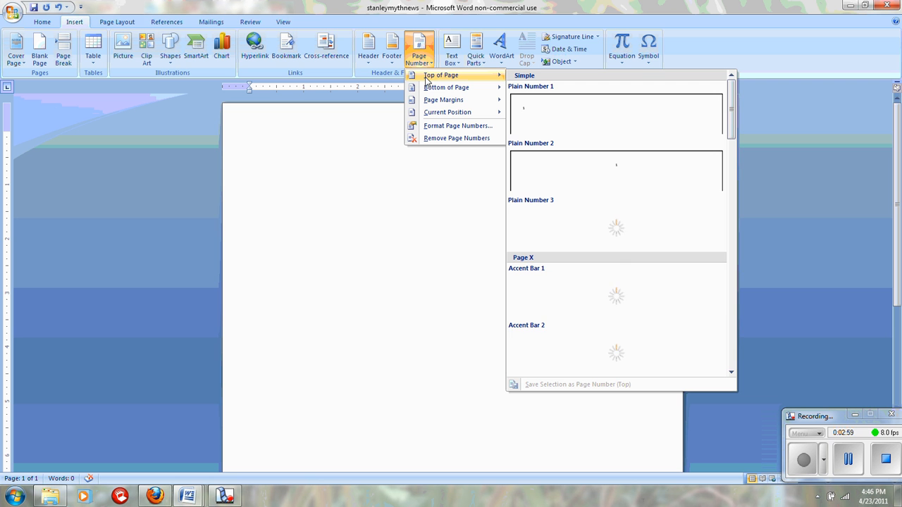
pyautogui.moveTo(445, 88)
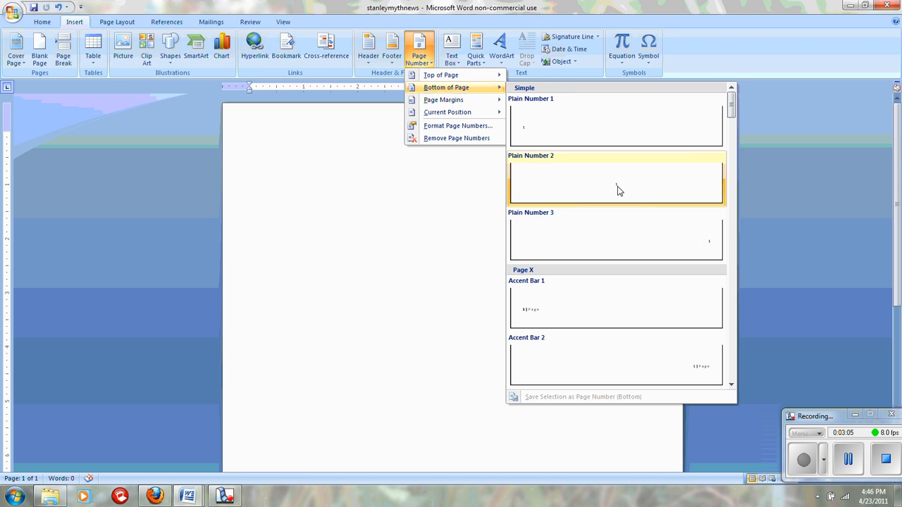
pyautogui.click(615, 182)
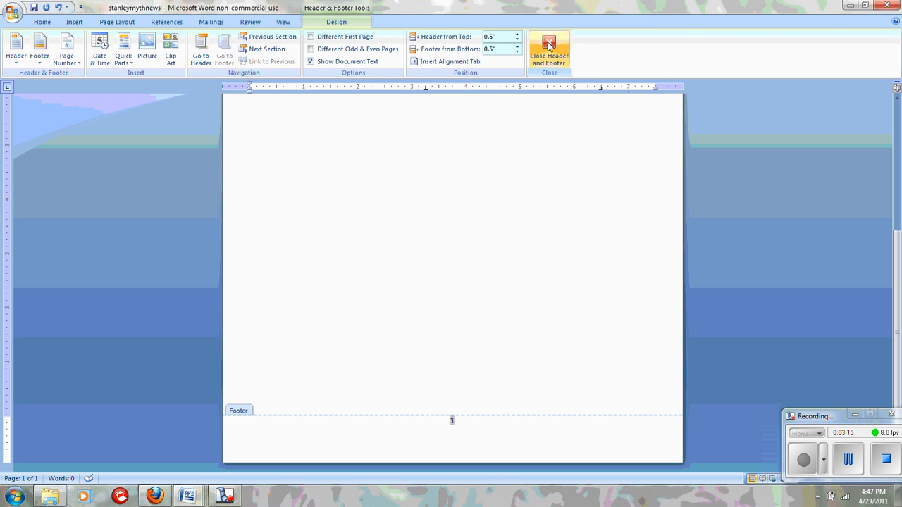
pyautogui.moveTo(548, 44)
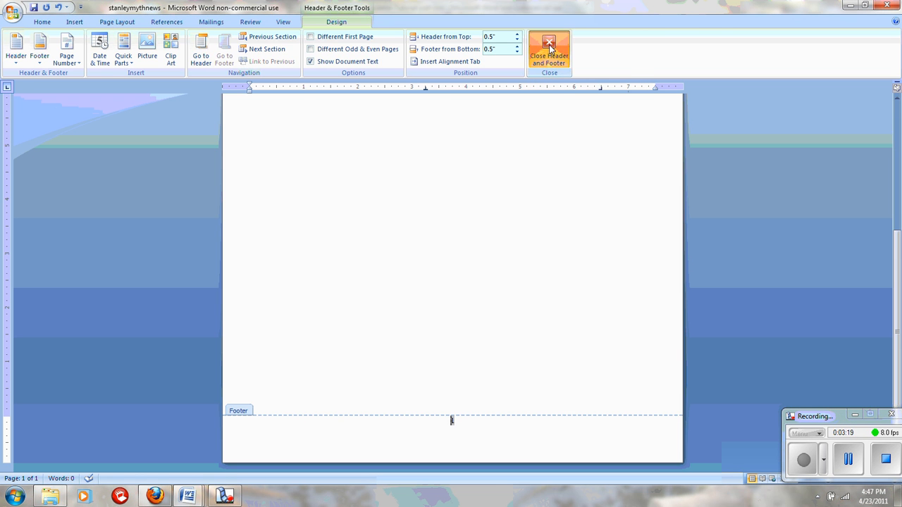
pyautogui.click(549, 43)
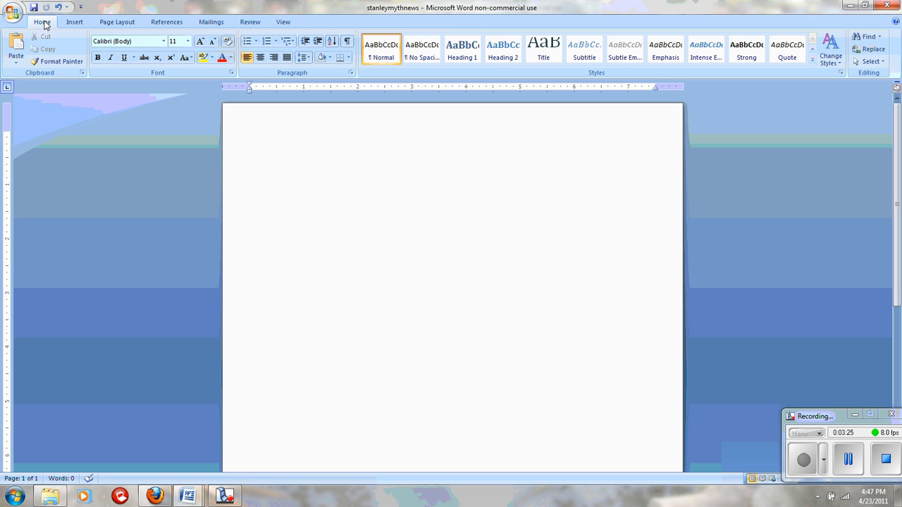
pyautogui.moveTo(423, 186)
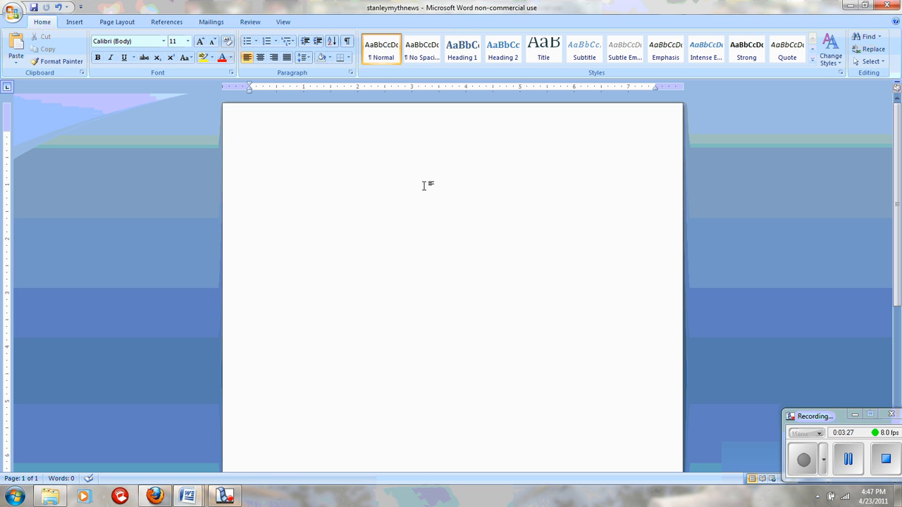
pyautogui.moveTo(389, 55)
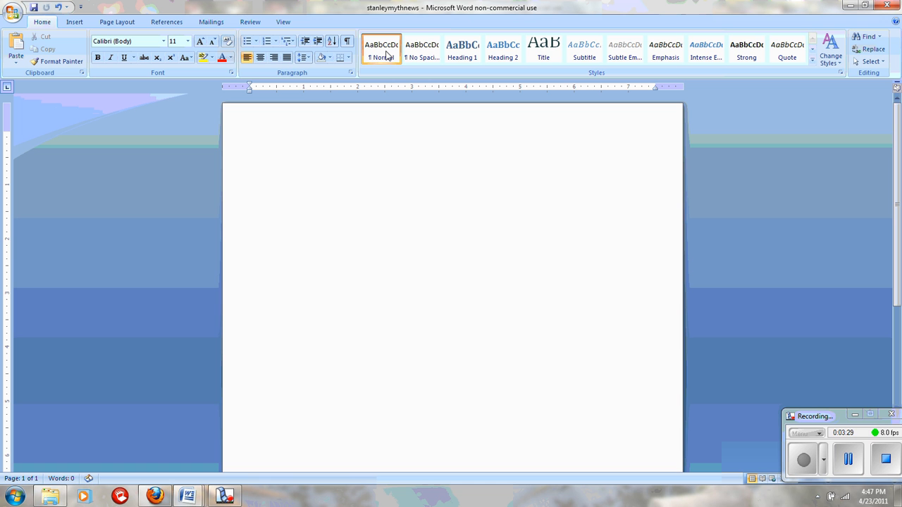
pyautogui.moveTo(383, 58)
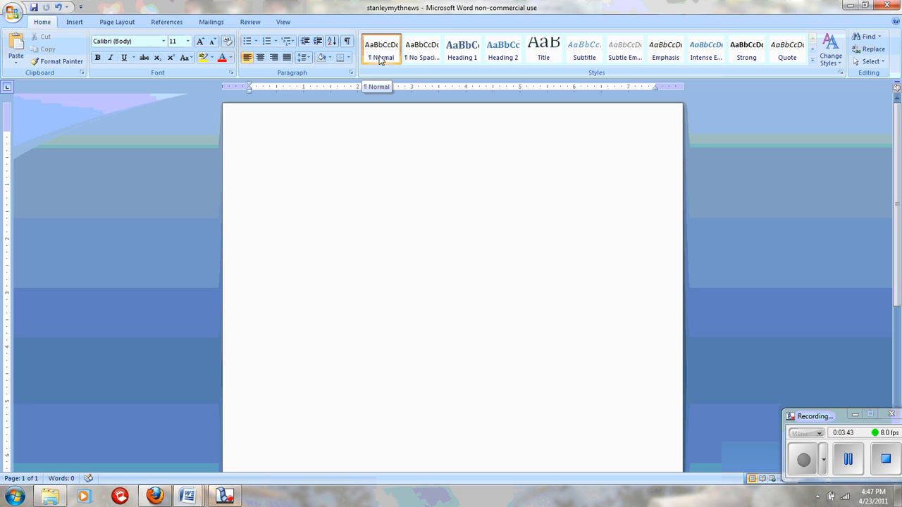
pyautogui.moveTo(410, 59)
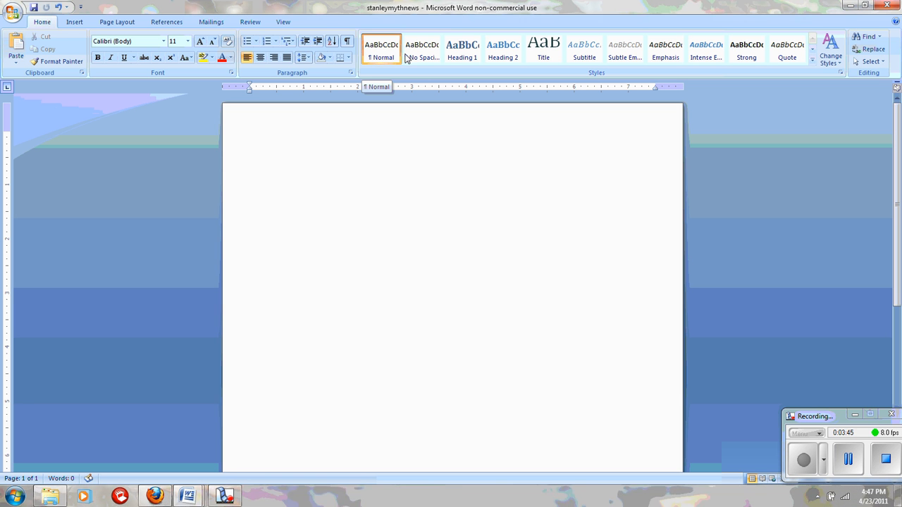
pyautogui.moveTo(431, 58)
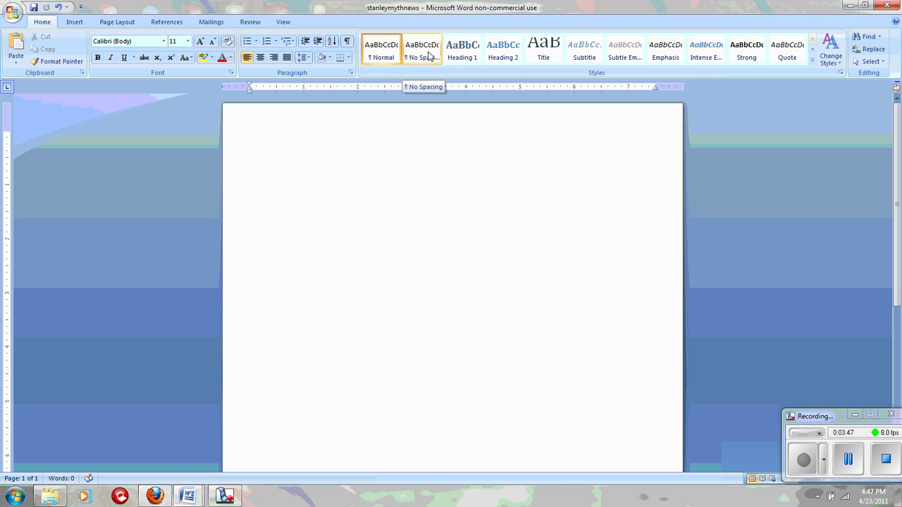
# - Apply the No Spacing style from the Home styles gallery
pyautogui.click(427, 49)
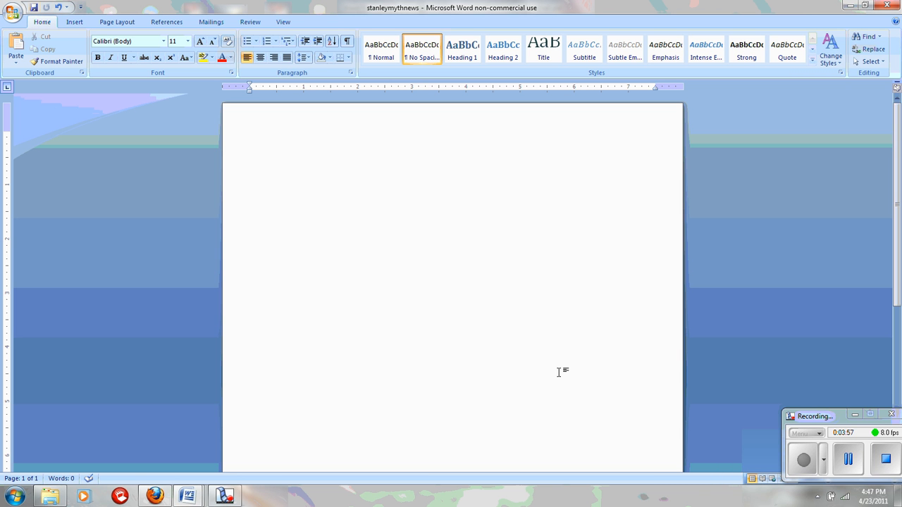
pyautogui.moveTo(532, 366)
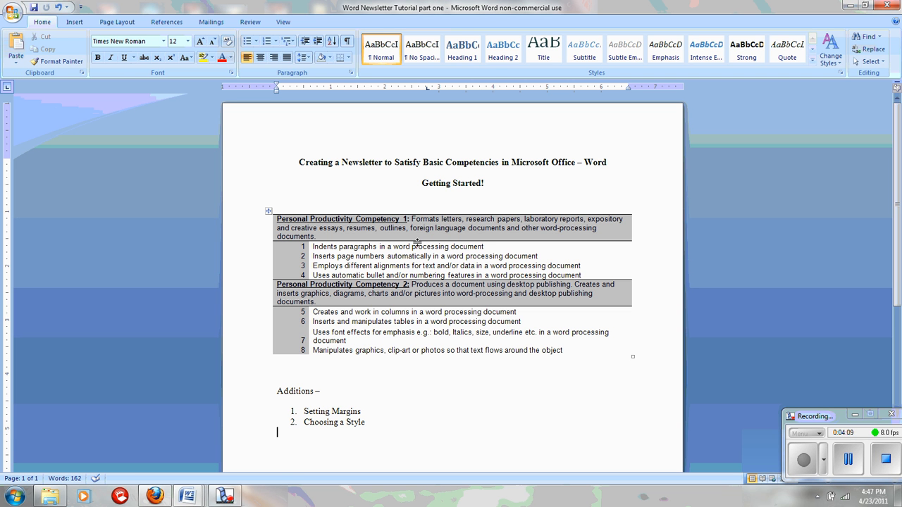
# - Review the Margins presets, Page Number choices and Home styles against the tutorial's Additions list
pyautogui.click(115, 22)
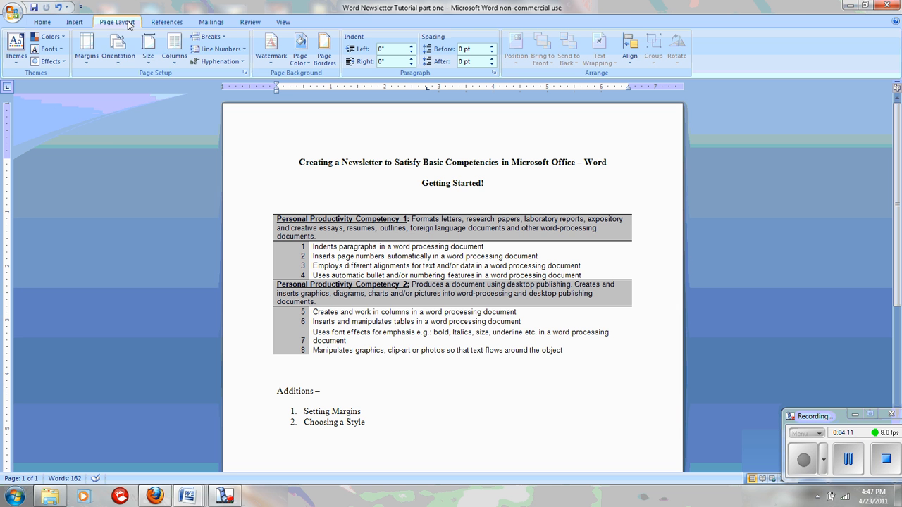
pyautogui.click(86, 51)
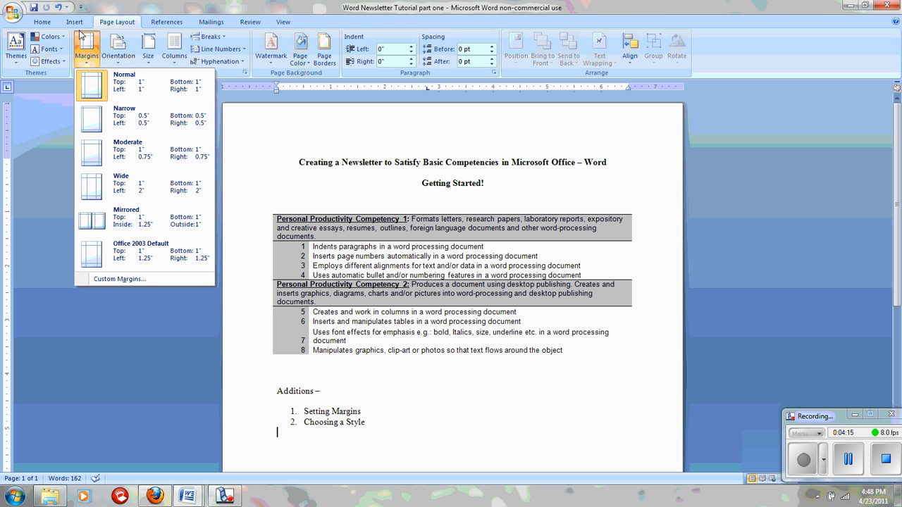
pyautogui.click(69, 22)
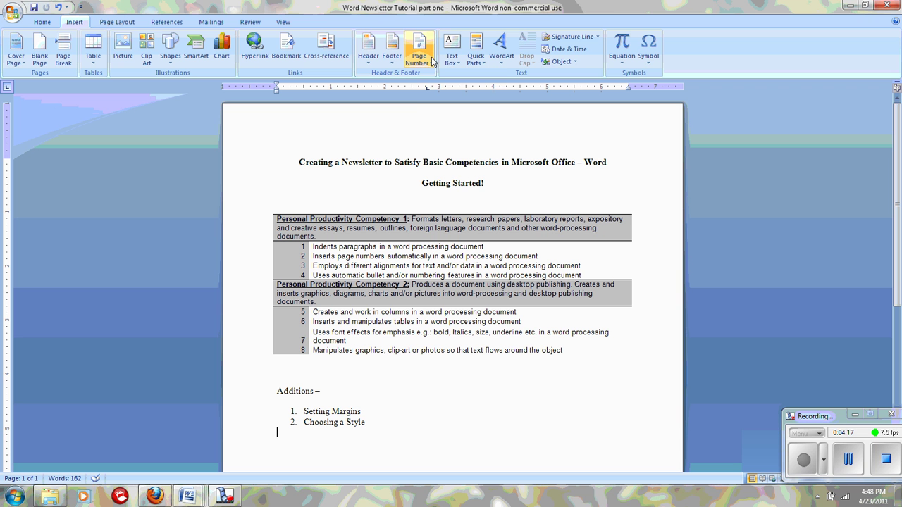
pyautogui.click(421, 48)
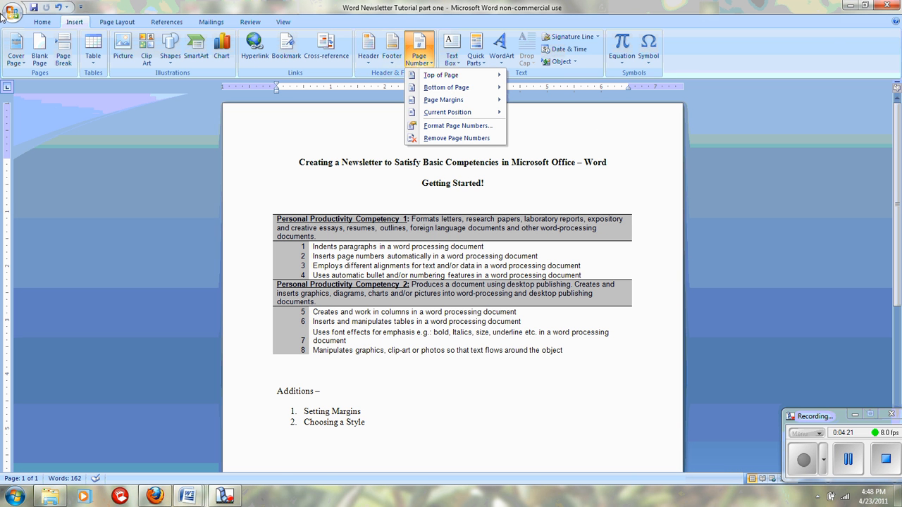
pyautogui.click(43, 22)
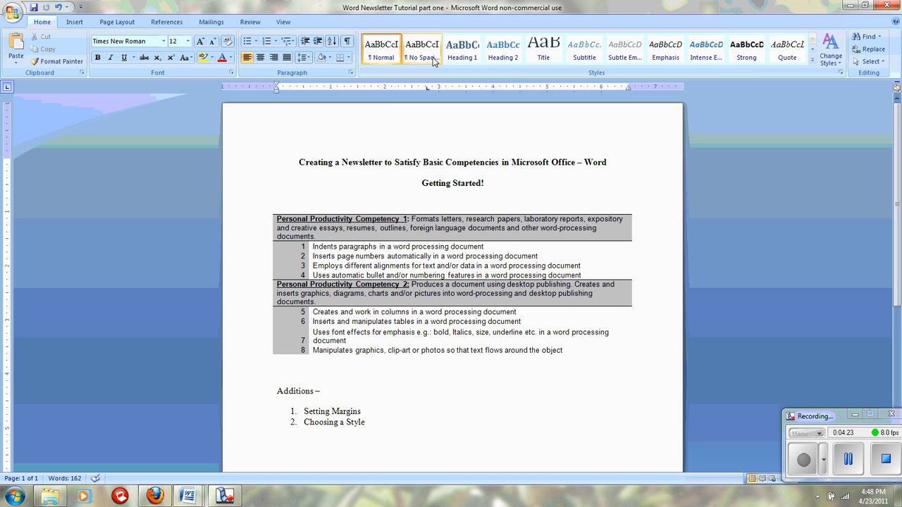